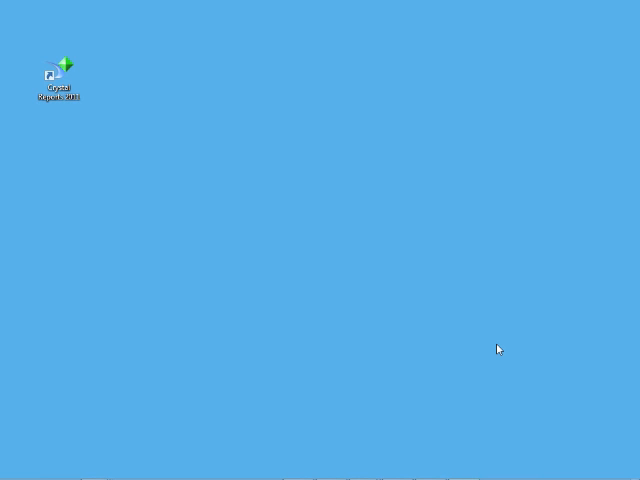
pyautogui.moveTo(398, 328)
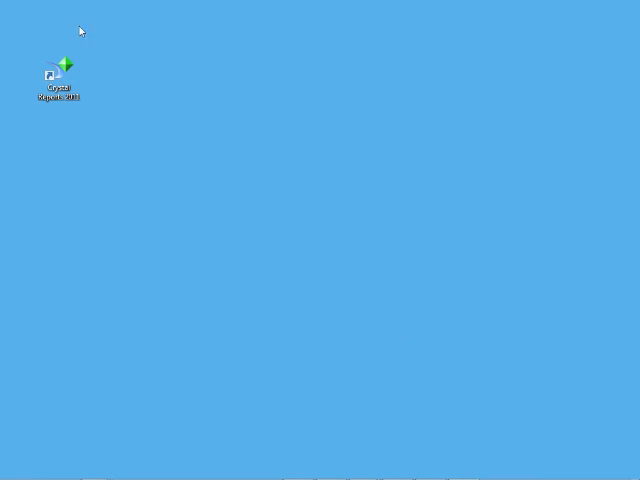
# - Launch SAP Crystal Reports from its desktop shortcut
pyautogui.doubleClick(58, 76)
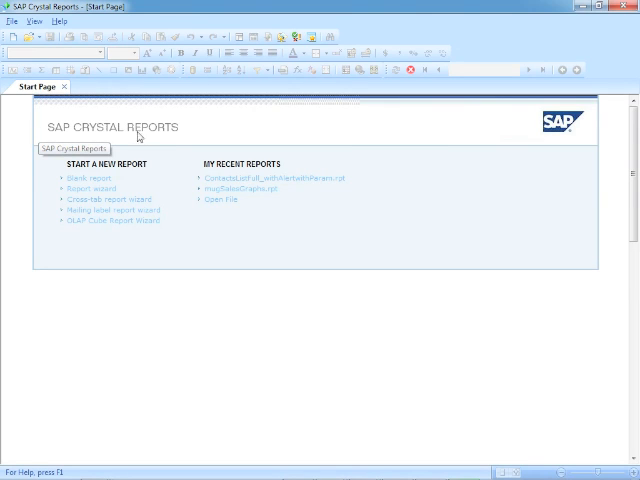
pyautogui.moveTo(32, 10)
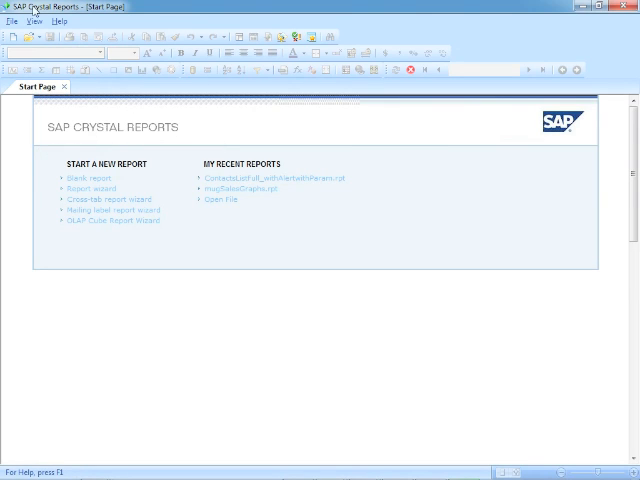
pyautogui.moveTo(116, 158)
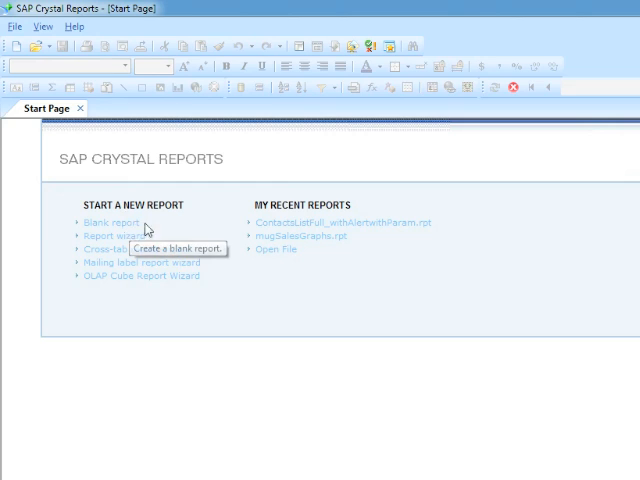
pyautogui.moveTo(140, 244)
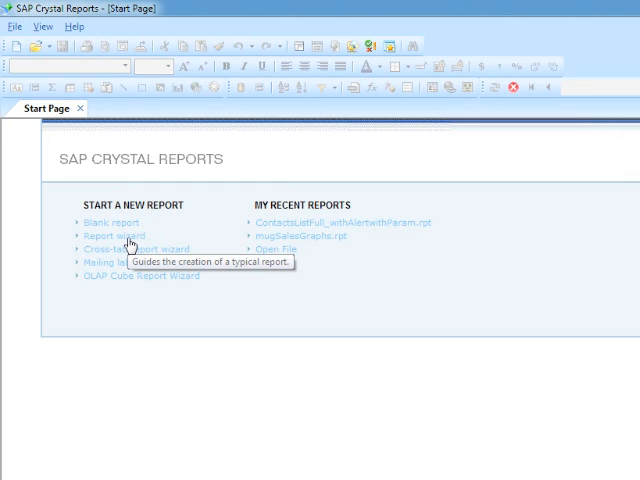
pyautogui.moveTo(112, 222)
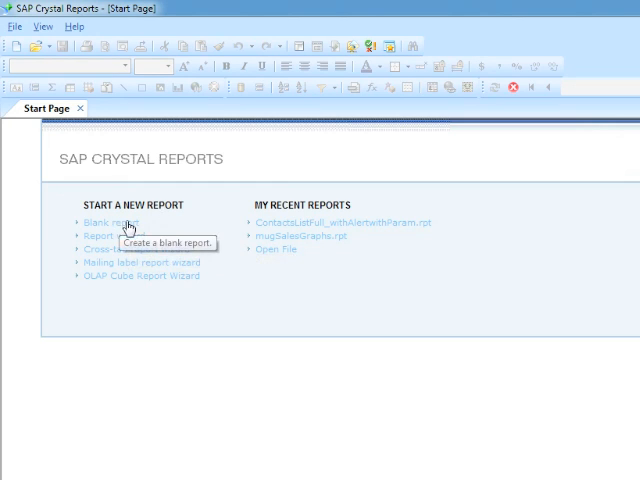
pyautogui.moveTo(140, 250)
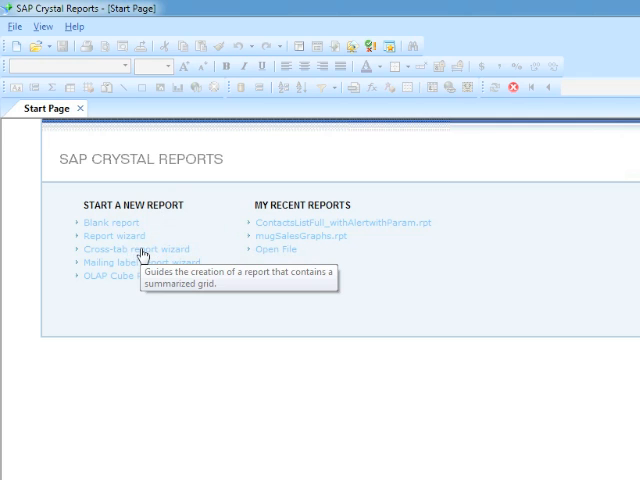
pyautogui.moveTo(140, 262)
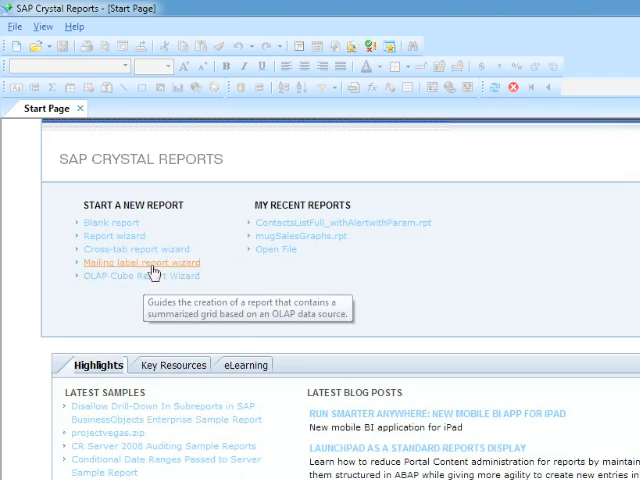
pyautogui.moveTo(142, 276)
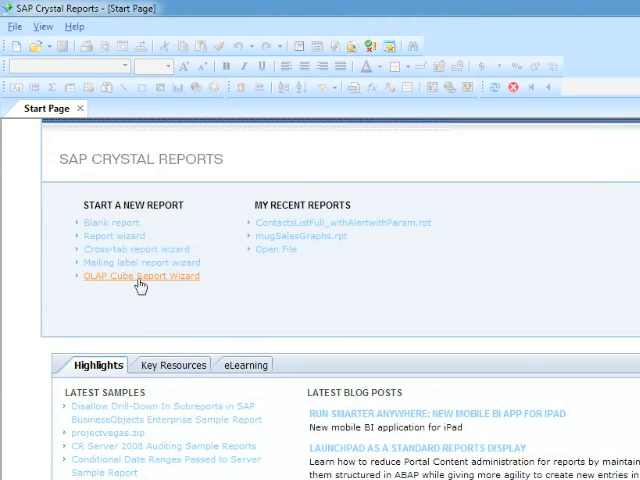
pyautogui.moveTo(140, 276)
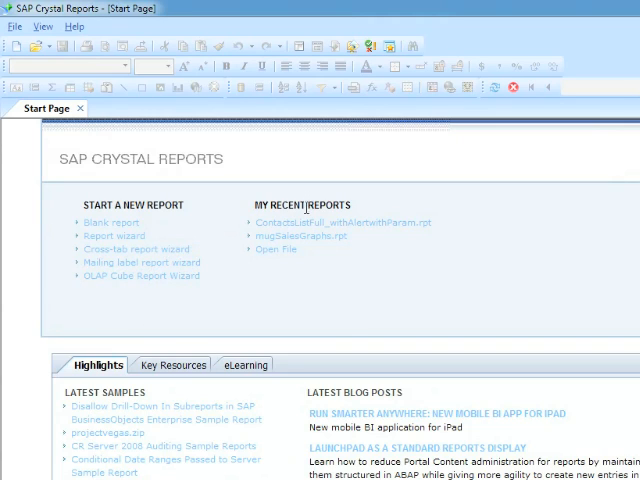
pyautogui.moveTo(292, 222)
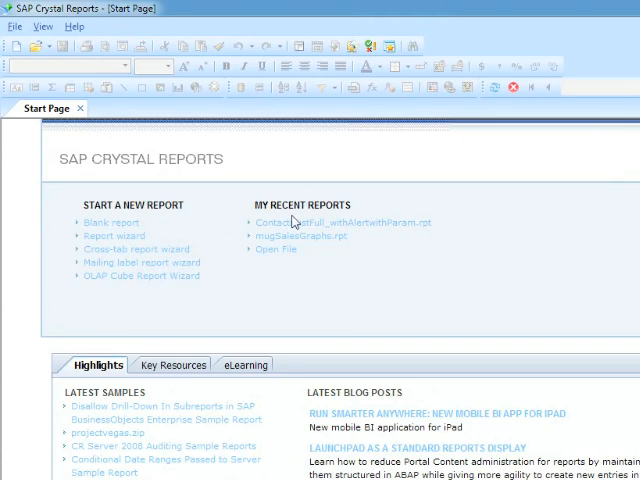
pyautogui.moveTo(288, 208)
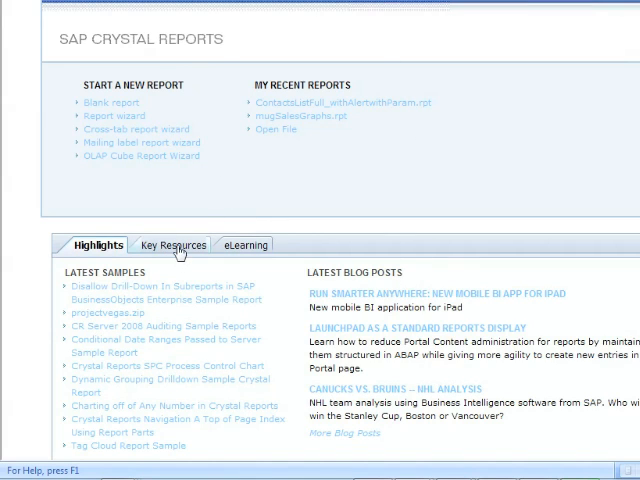
pyautogui.click(244, 244)
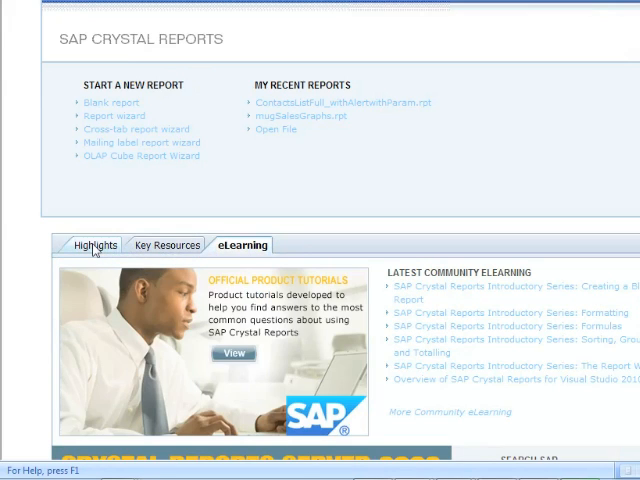
pyautogui.click(96, 244)
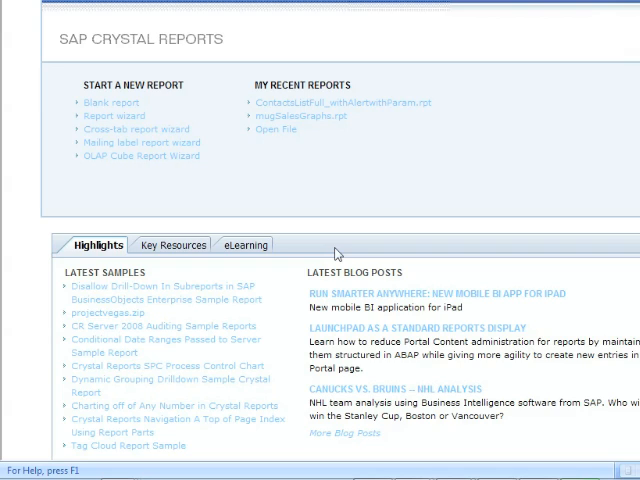
pyautogui.moveTo(344, 170)
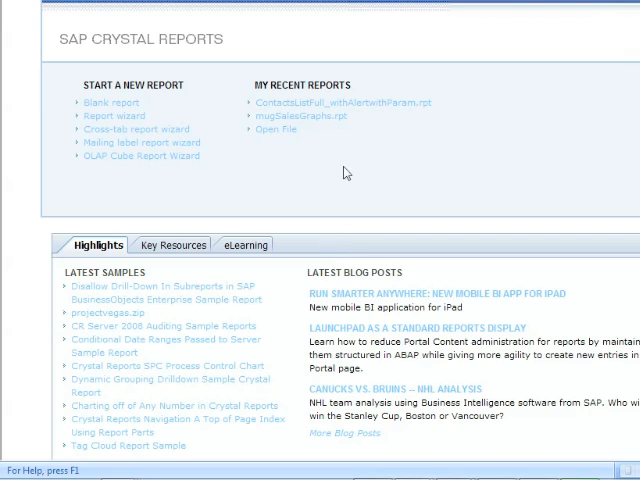
pyautogui.moveTo(350, 164)
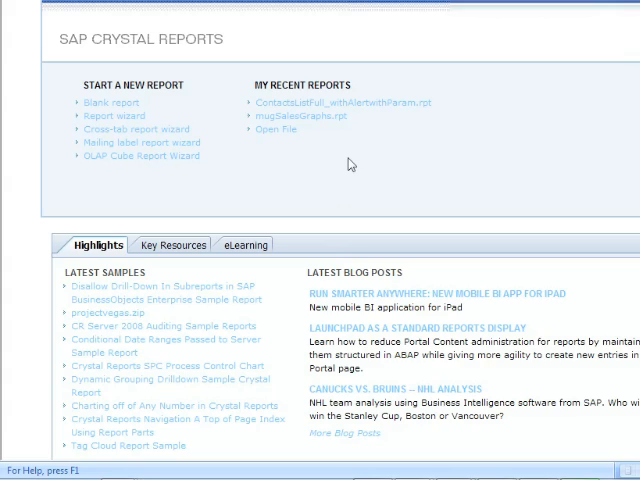
pyautogui.moveTo(284, 156)
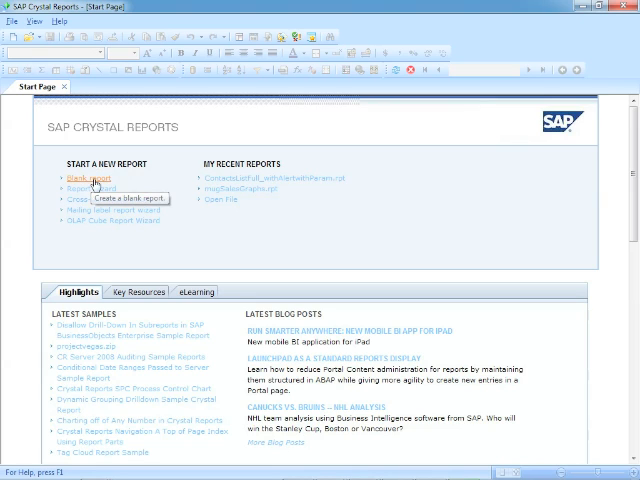
# - Bring up the File > New choices of report types
pyautogui.click(12, 20)
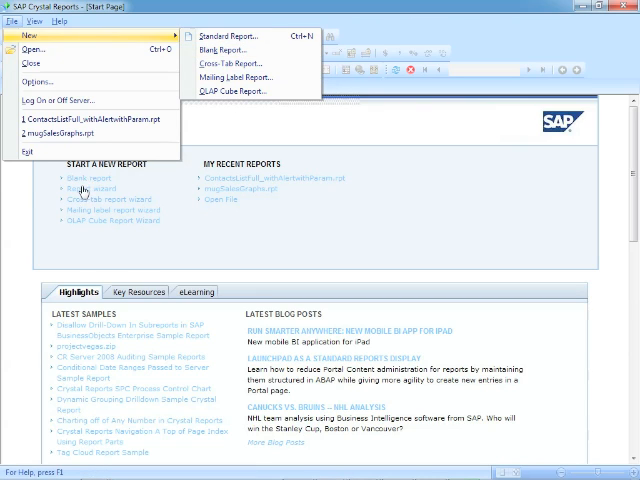
pyautogui.moveTo(228, 50)
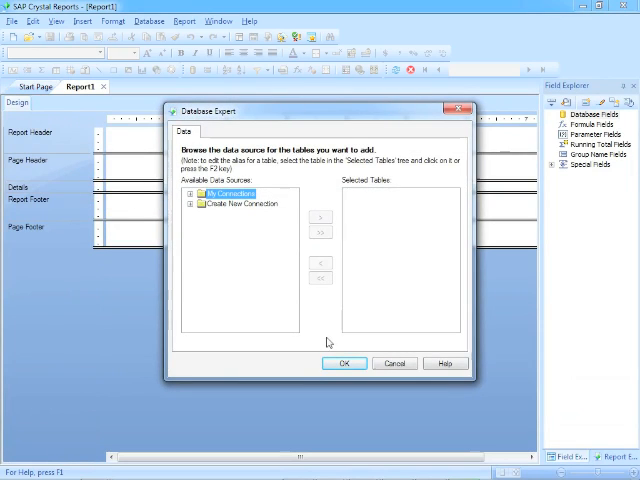
# - Create blank Report1 with no data source and return to the Start Page
pyautogui.click(394, 364)
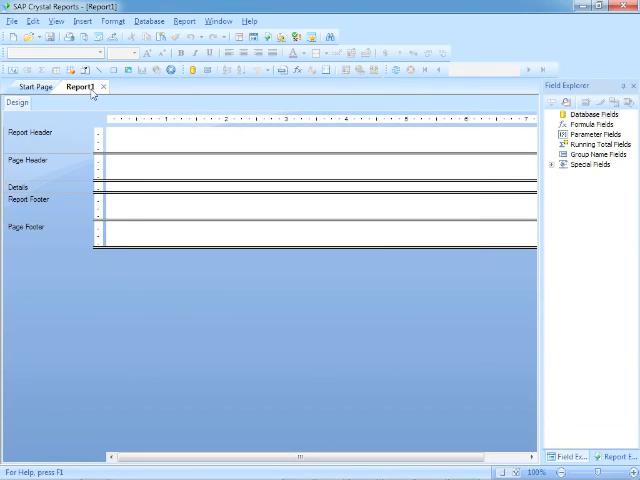
pyautogui.click(32, 88)
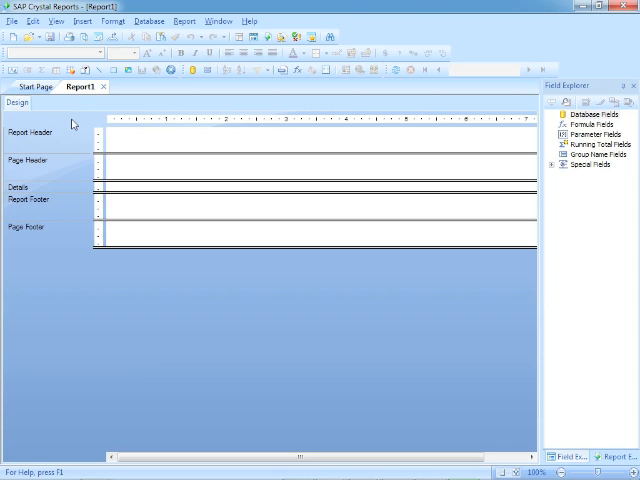
pyautogui.click(12, 20)
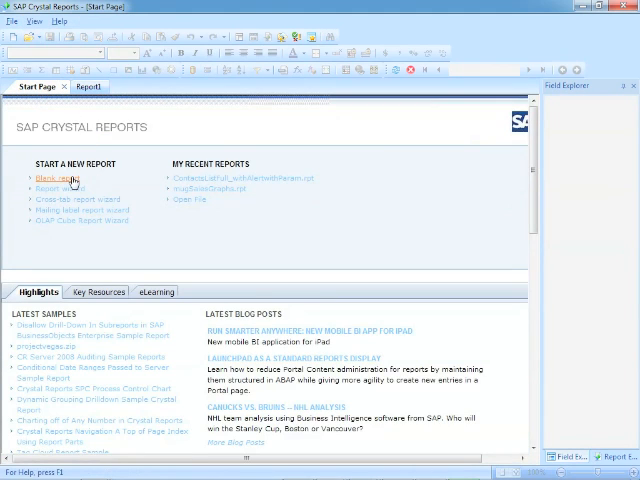
# - Create a second blank report, Report2, dismissing the Database Expert without tables
pyautogui.click(52, 178)
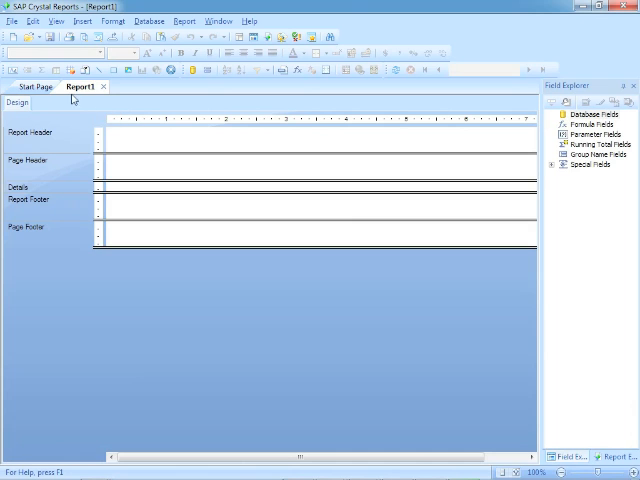
pyautogui.click(32, 88)
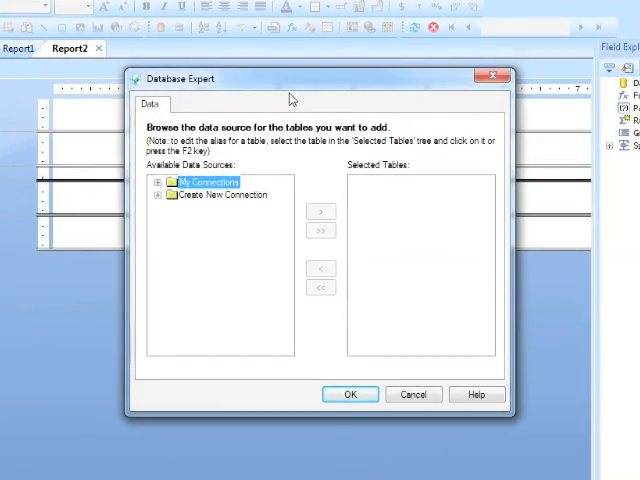
pyautogui.click(412, 394)
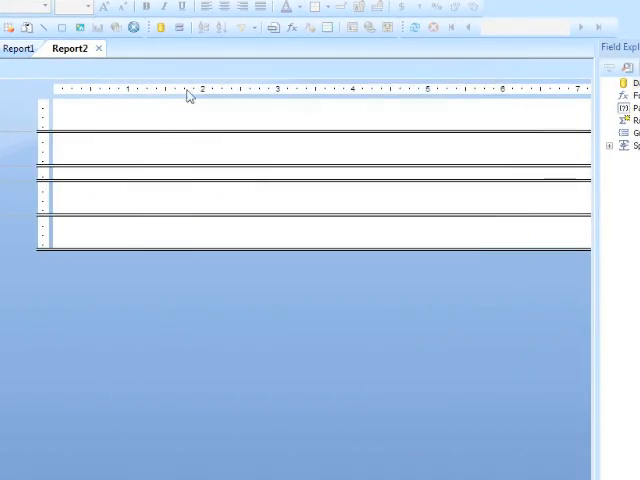